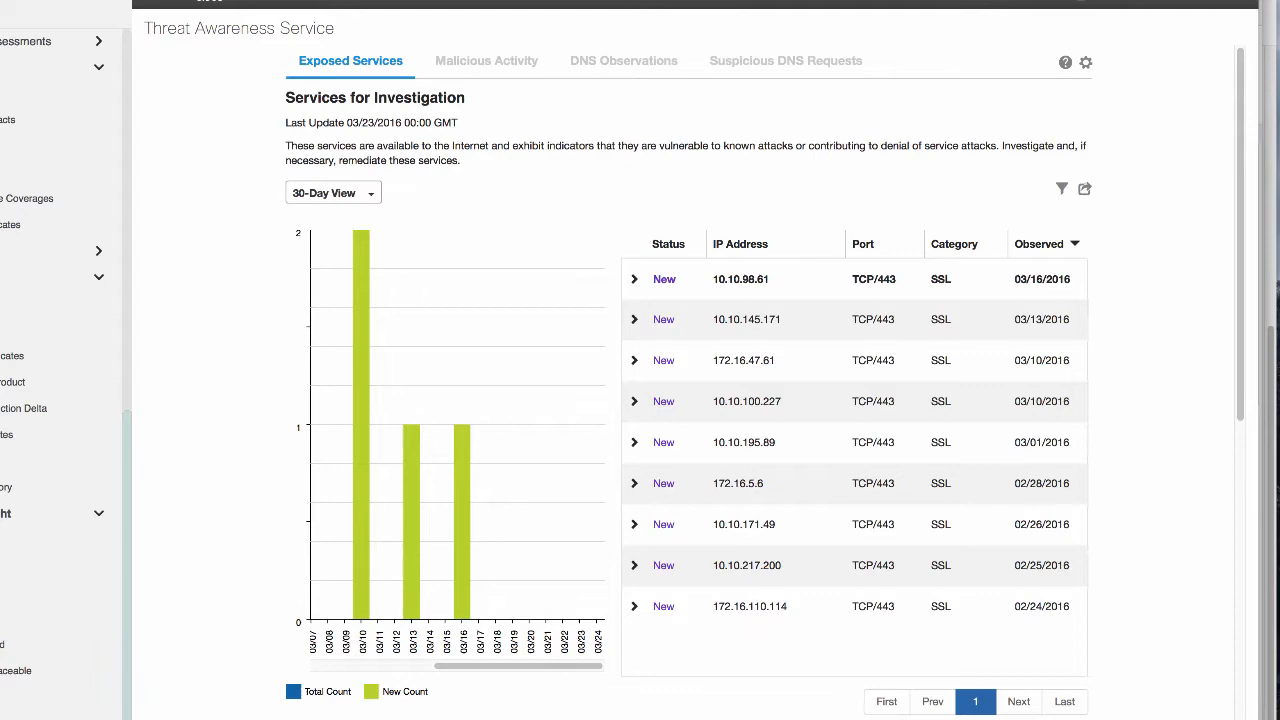
# - Browse the exposed and open services list, then switch to the Observed DNS Resolvers dashboard
pyautogui.scroll(-3)
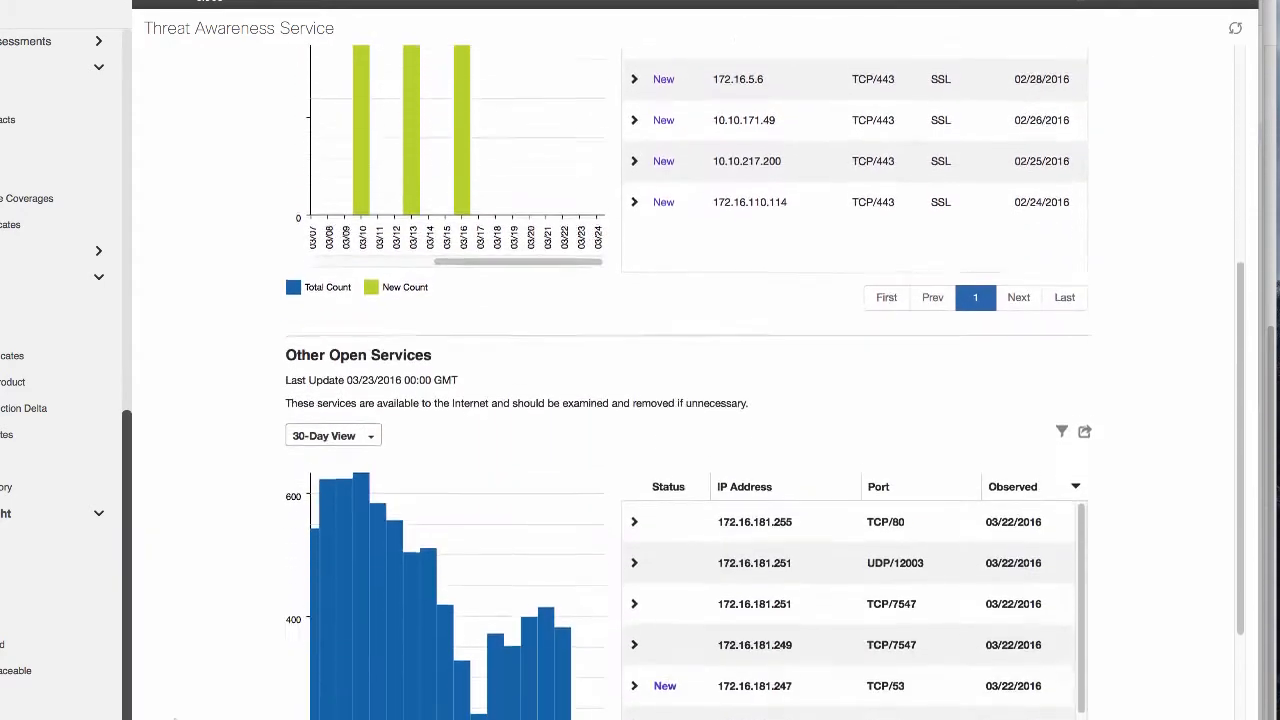
pyautogui.scroll(-3)
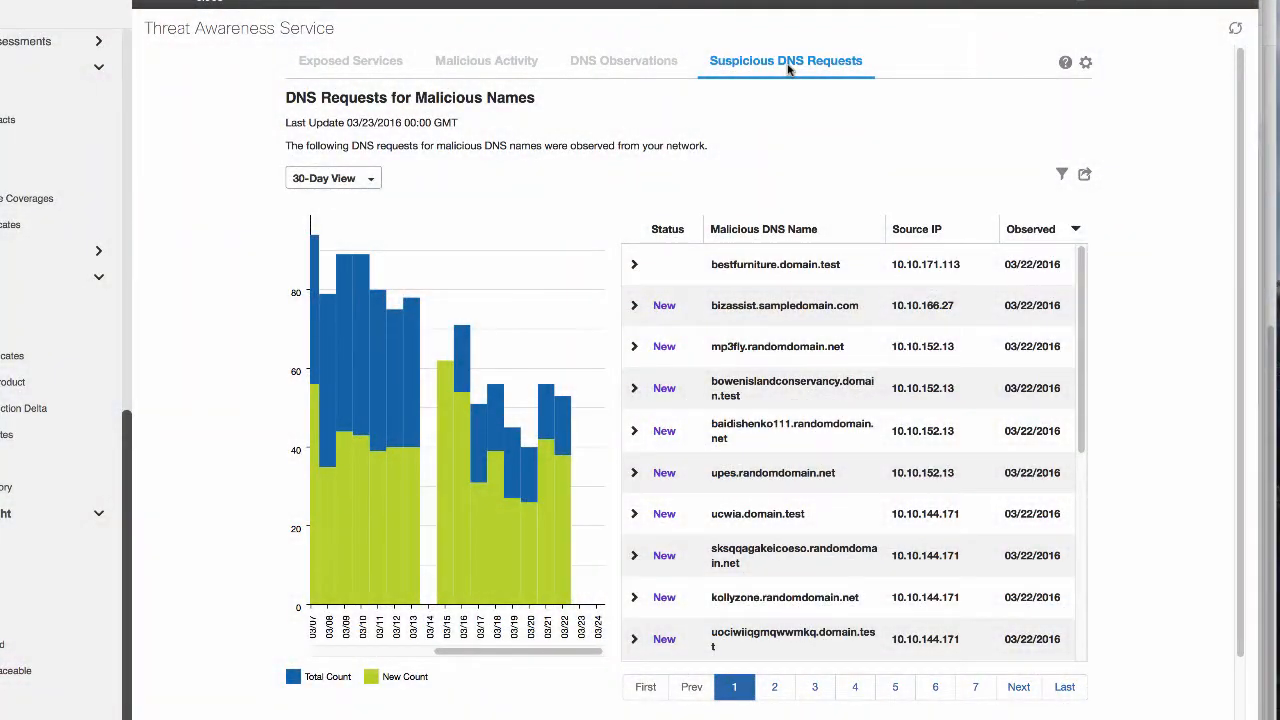
pyautogui.moveTo(624, 60)
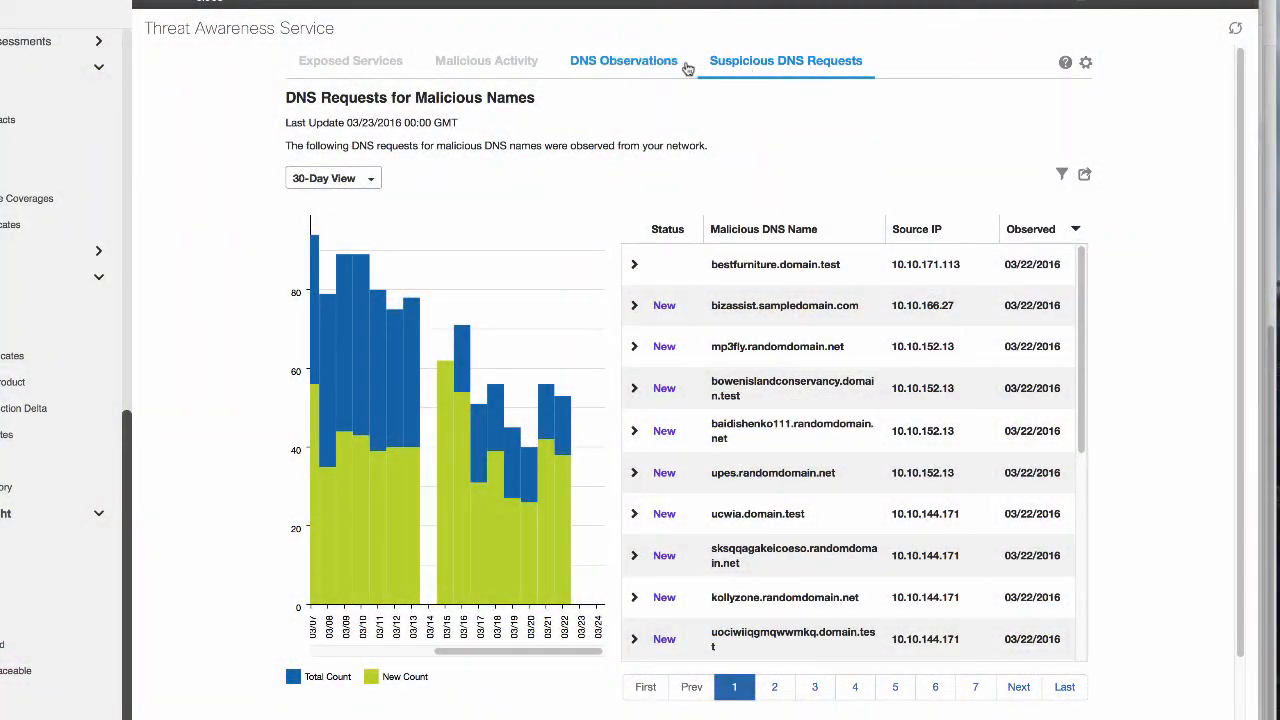
pyautogui.click(624, 60)
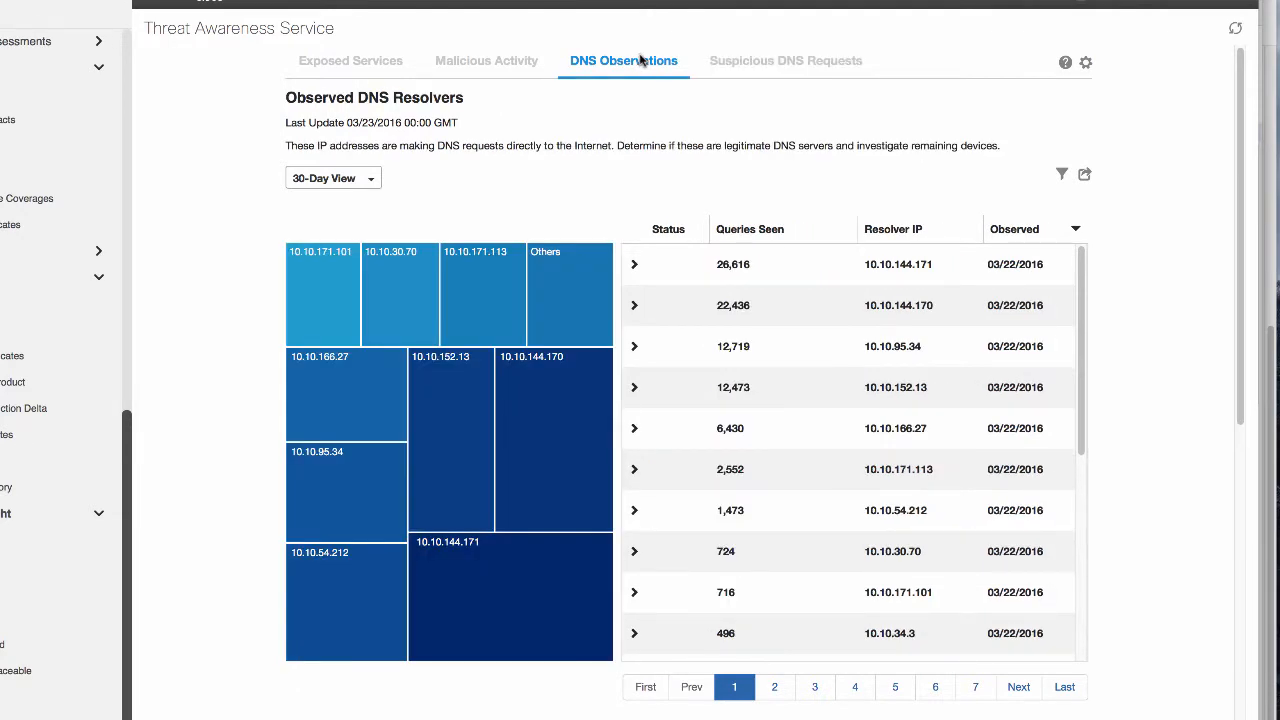
pyautogui.click(486, 60)
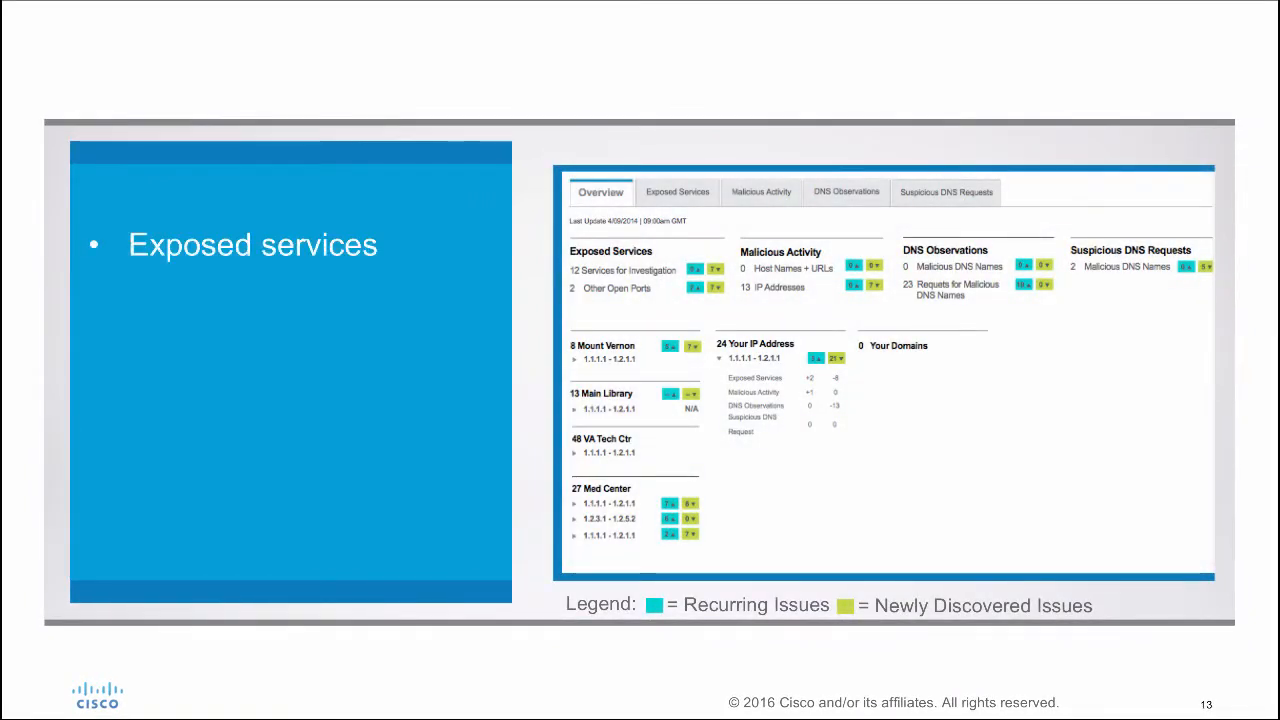
# - Advance the slide deck to the Exposed services slide
pyautogui.press('right')
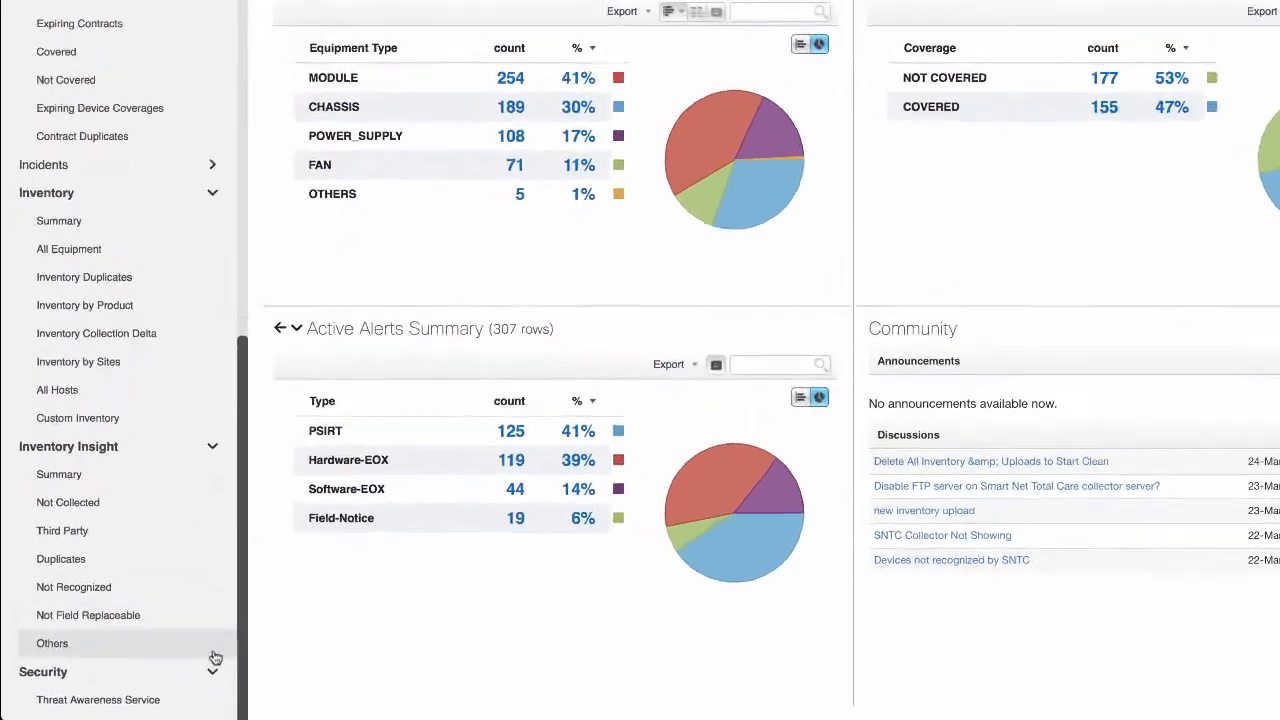
# - Navigate via Security to the Threat Awareness Service dashboards showing malicious hostnames
pyautogui.click(98, 700)
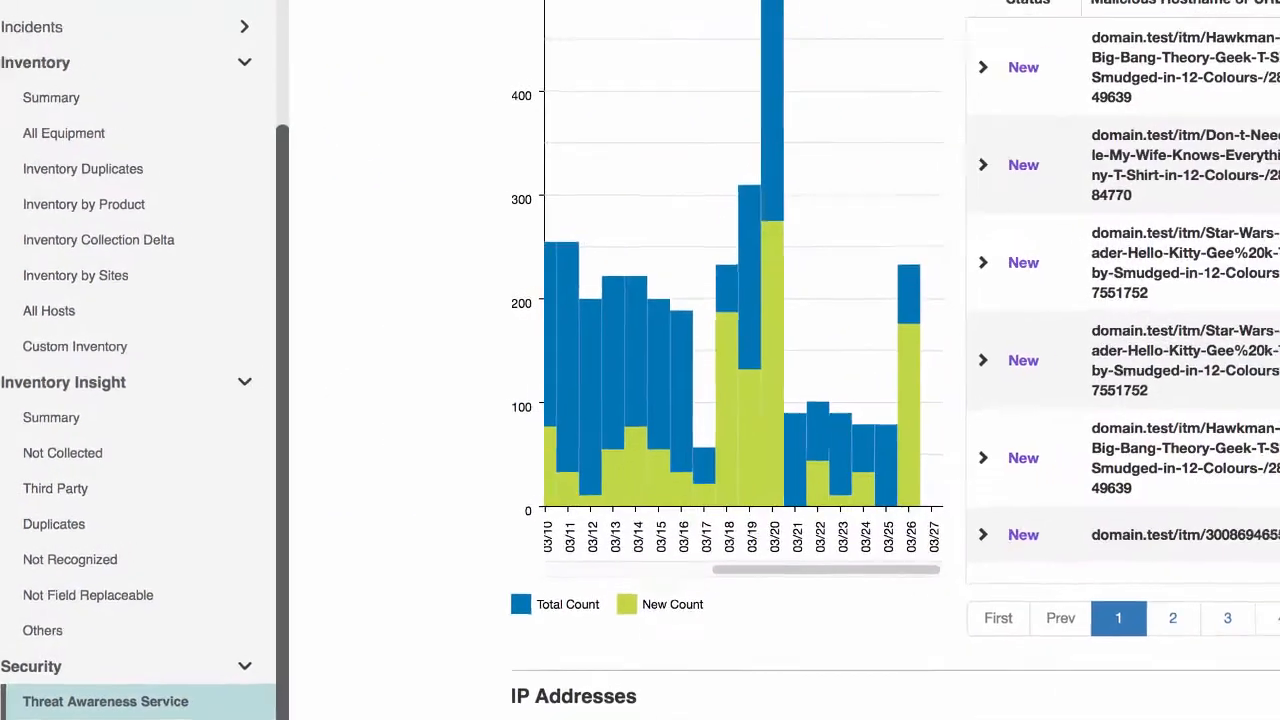